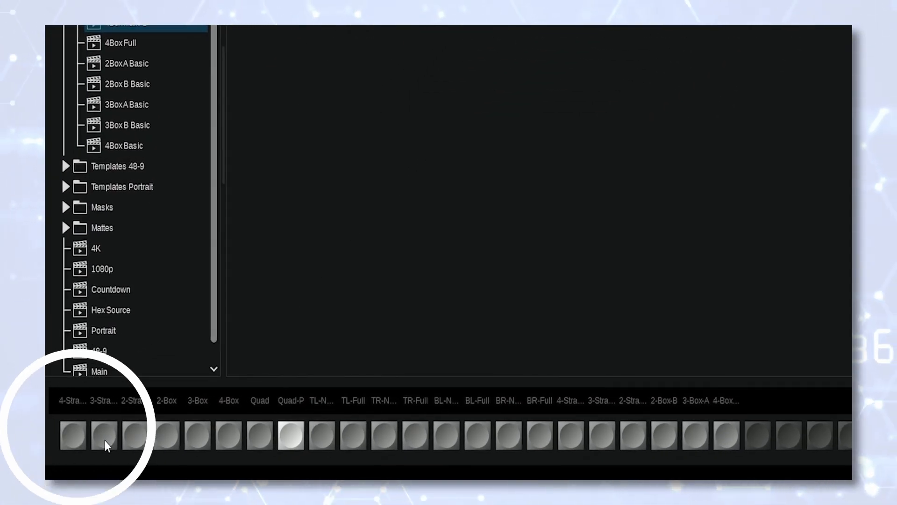
Recall the 3-Straight, 2-Straight and 2-Box layouts in turn from the snapshot bar.
click(104, 435)
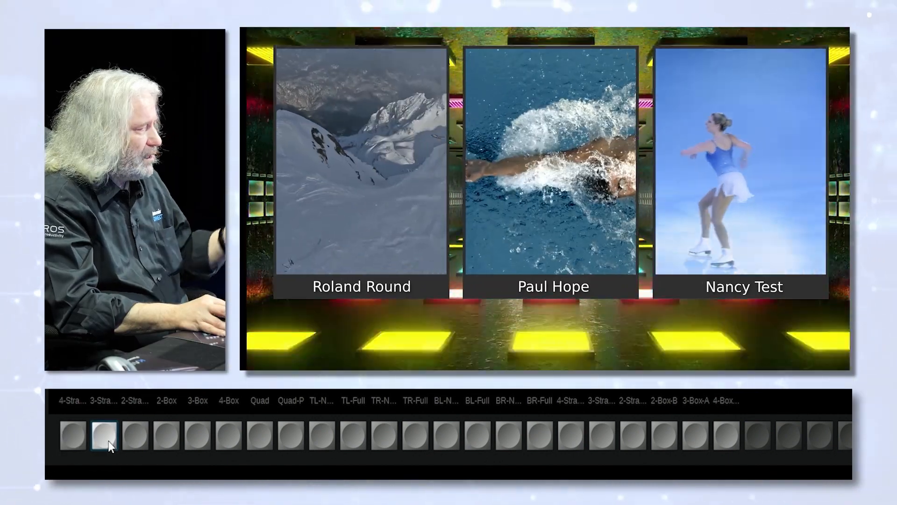
click(136, 435)
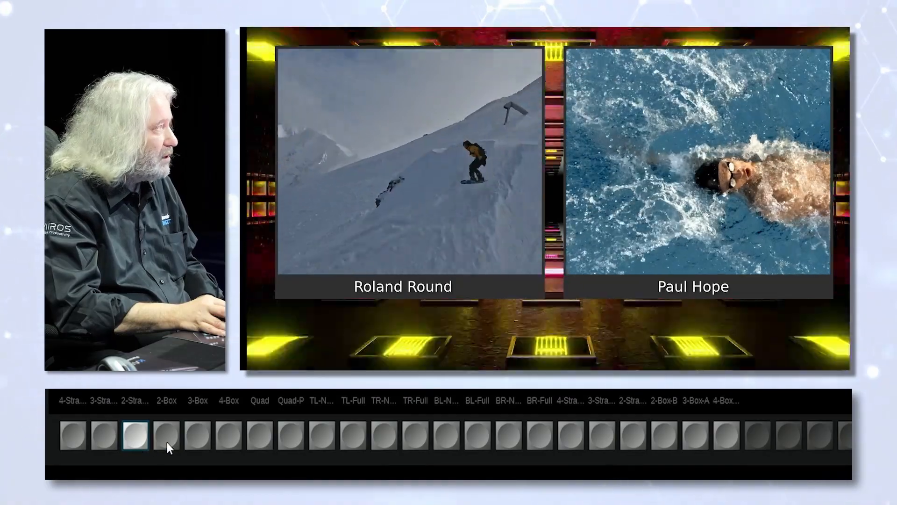
click(166, 432)
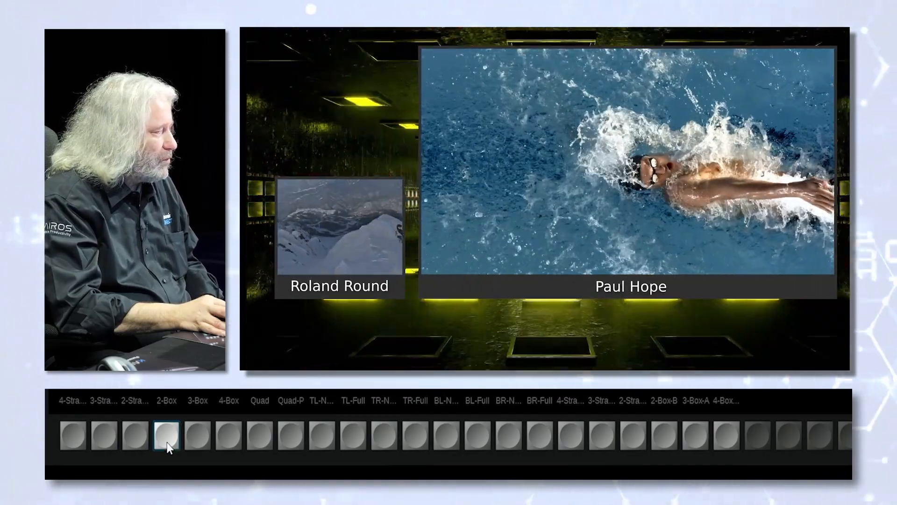
click(73, 431)
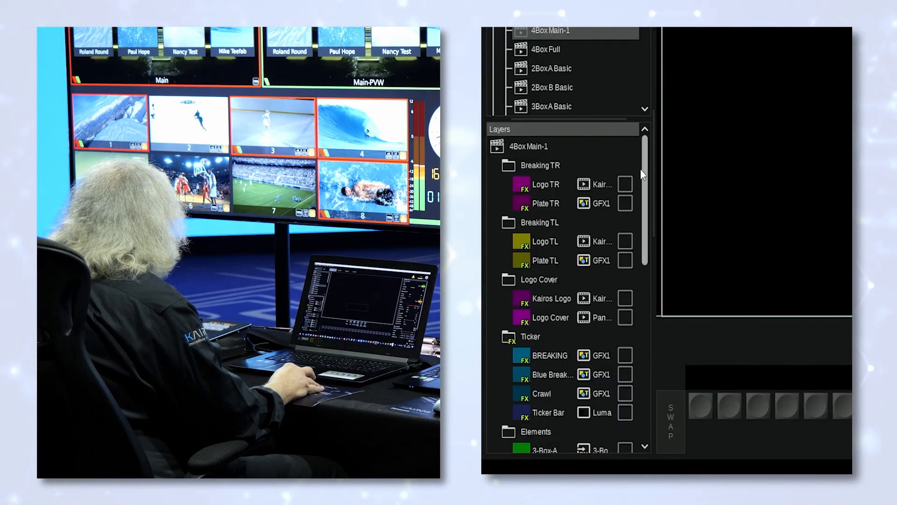
Select a box layer in 4Box Main-1 and expand its Advanced layer settings.
scroll(down, 3)
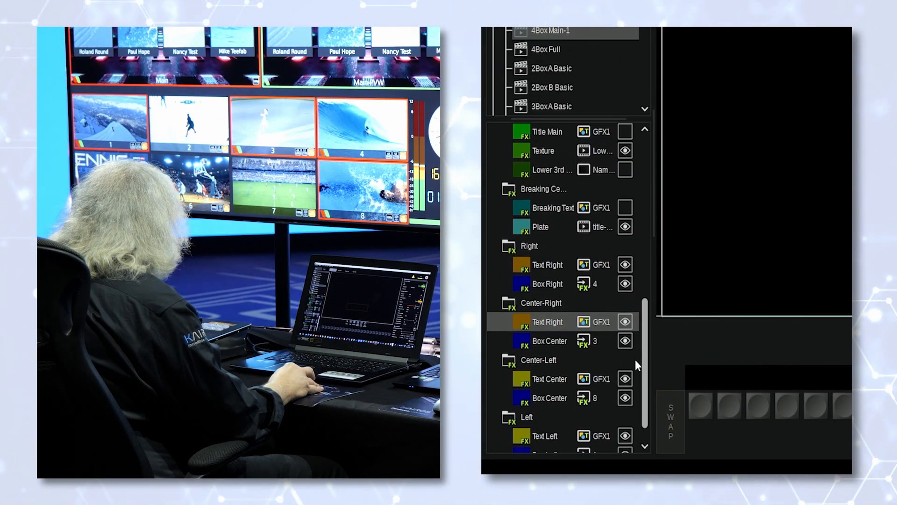
scroll(down, 3)
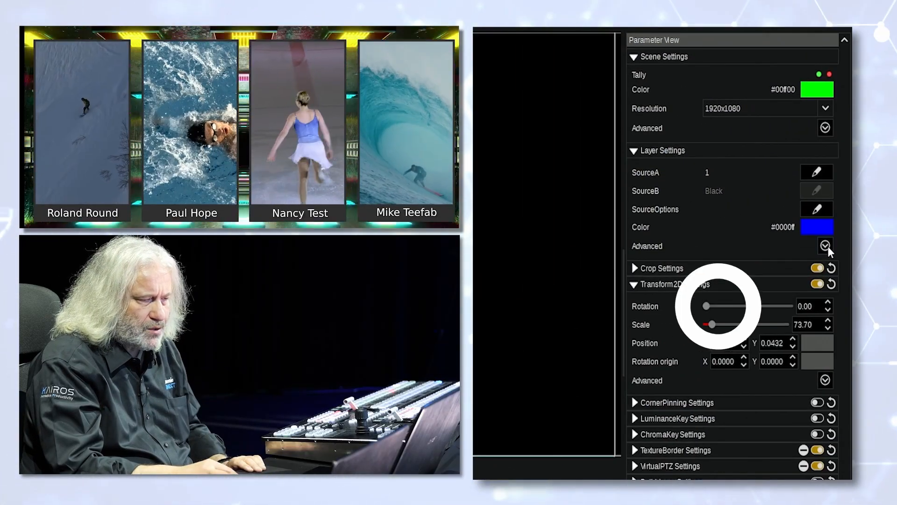
click(634, 284)
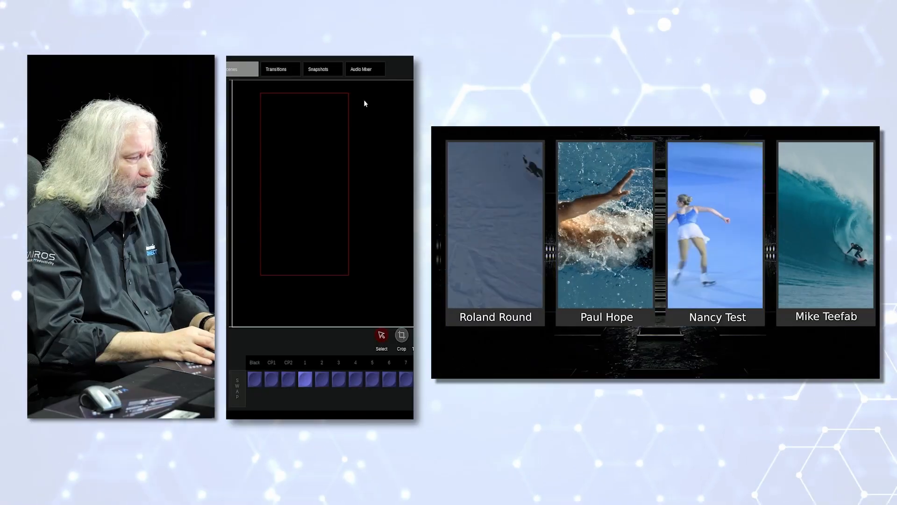
Recall the 3-Box snapshot with Nancy Test large beside Roland Round and Paul Hope.
click(322, 68)
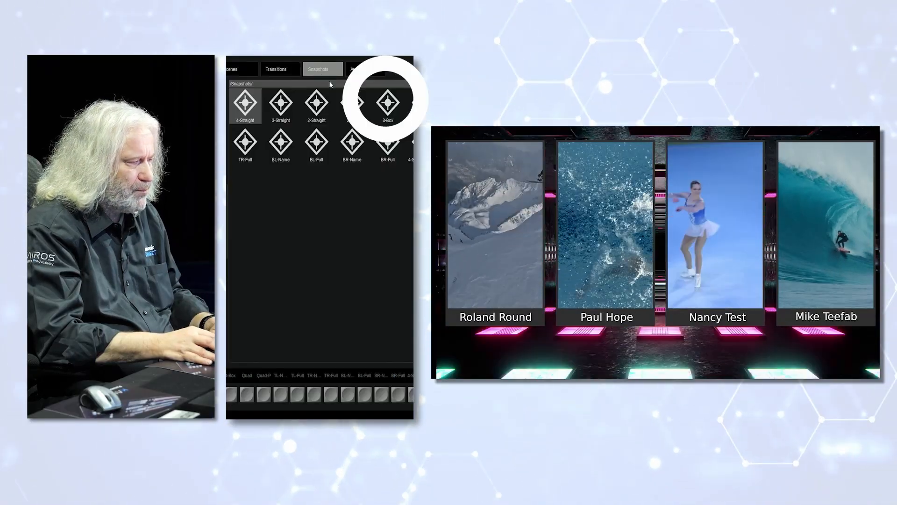
click(387, 103)
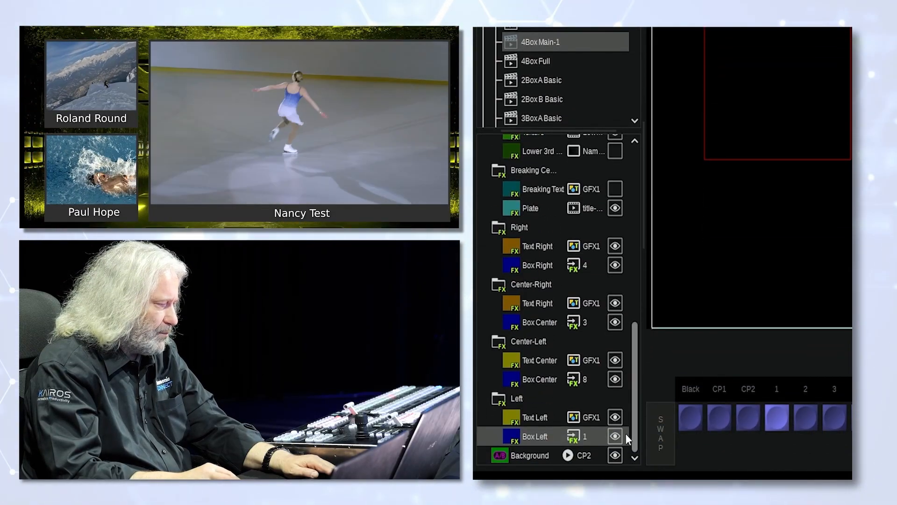
Hide the other box layers so only Nancy Test's box stays visible.
click(539, 378)
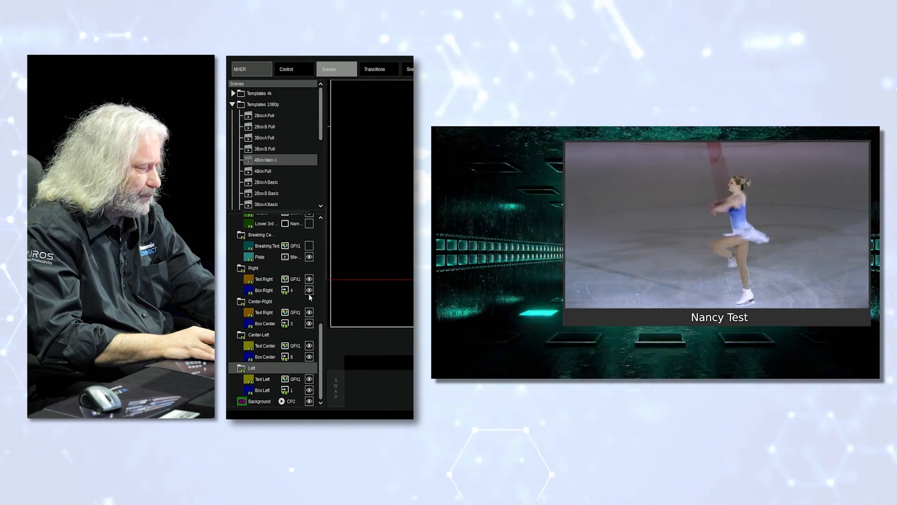
Select Nancy Test's box layer and scale it to 100 so it fills the screen.
click(263, 323)
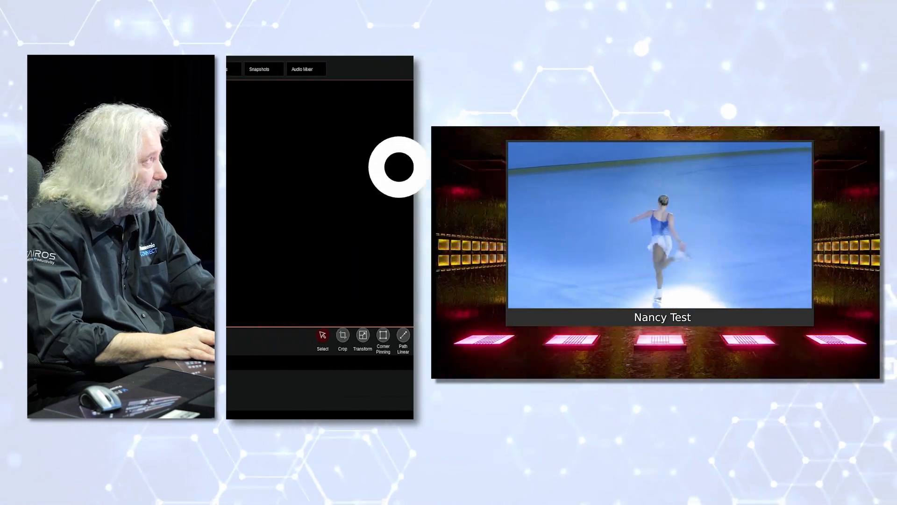
click(334, 68)
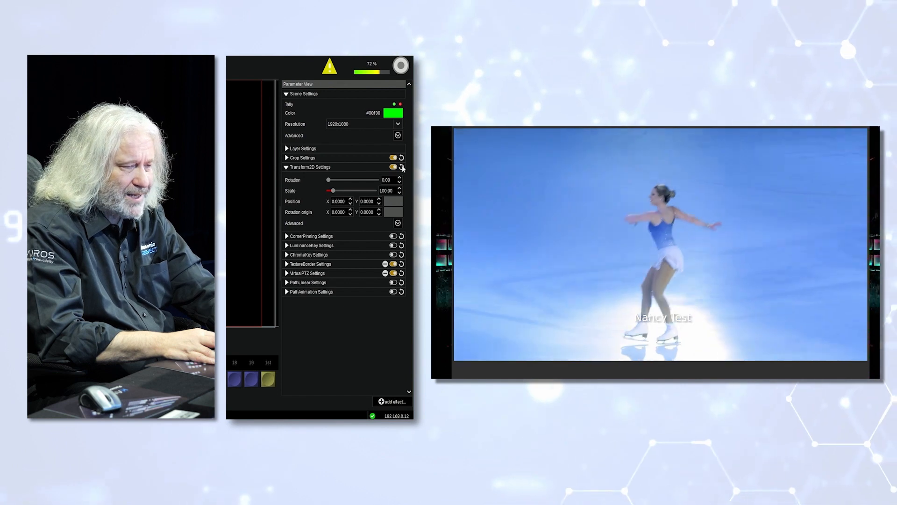
Set the Nancy Test layer's Opacity to 100 with its Transform2D at full screen.
click(393, 157)
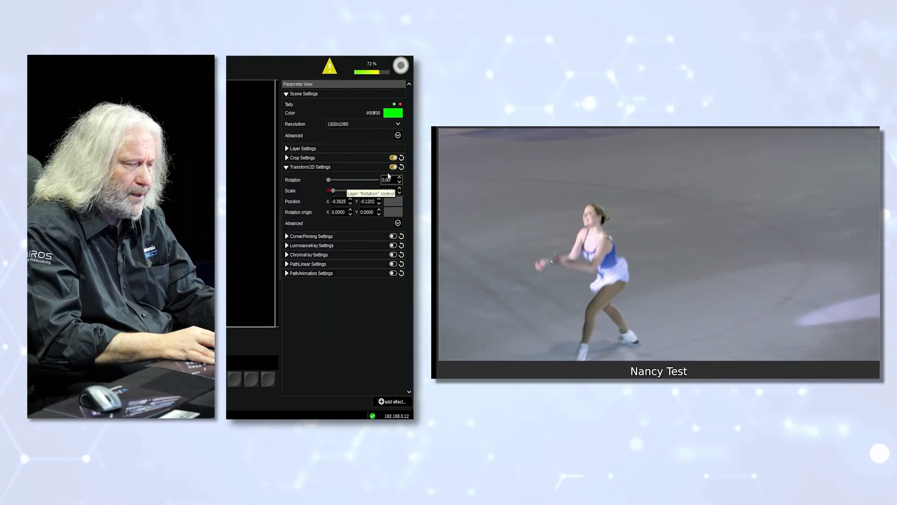
click(303, 148)
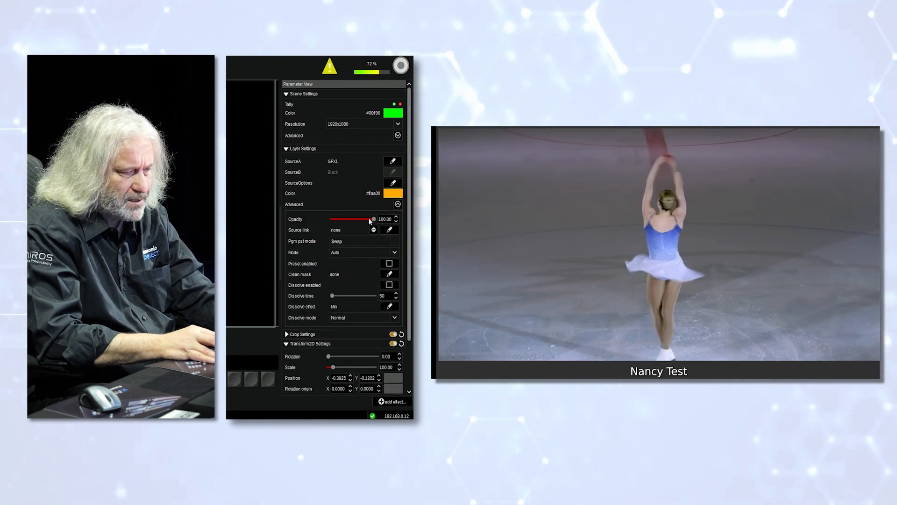
drag(374, 219, 331, 218)
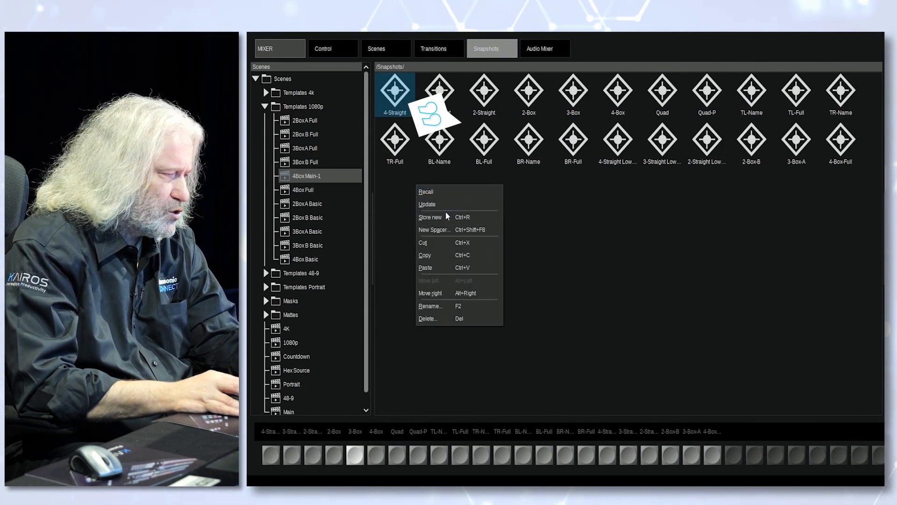
Store the current look as new snapshot SNP1 and select it for editing.
click(430, 216)
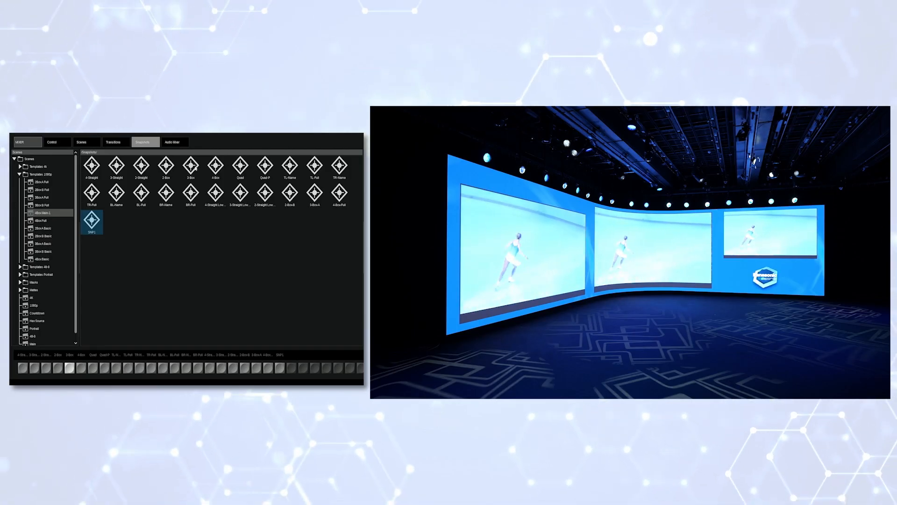
click(191, 166)
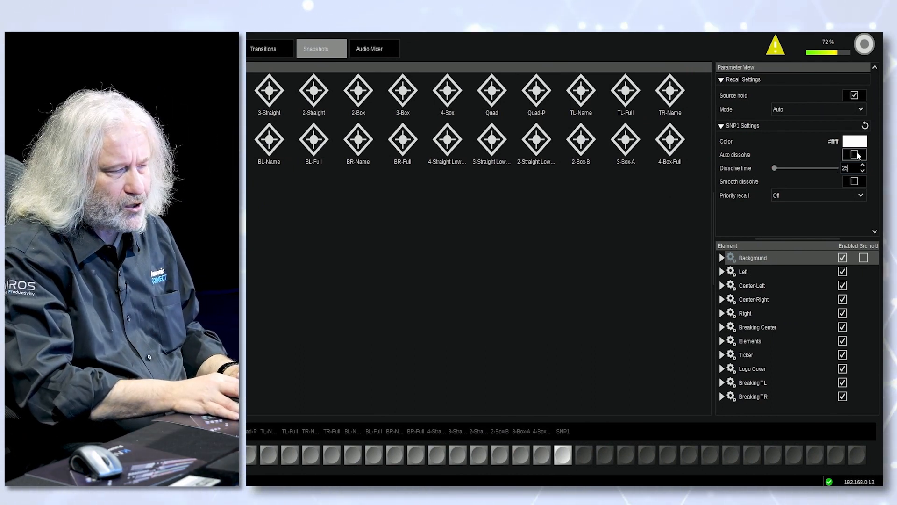
Enable Auto dissolve on SNP1 with a 25-frame dissolve time.
click(853, 154)
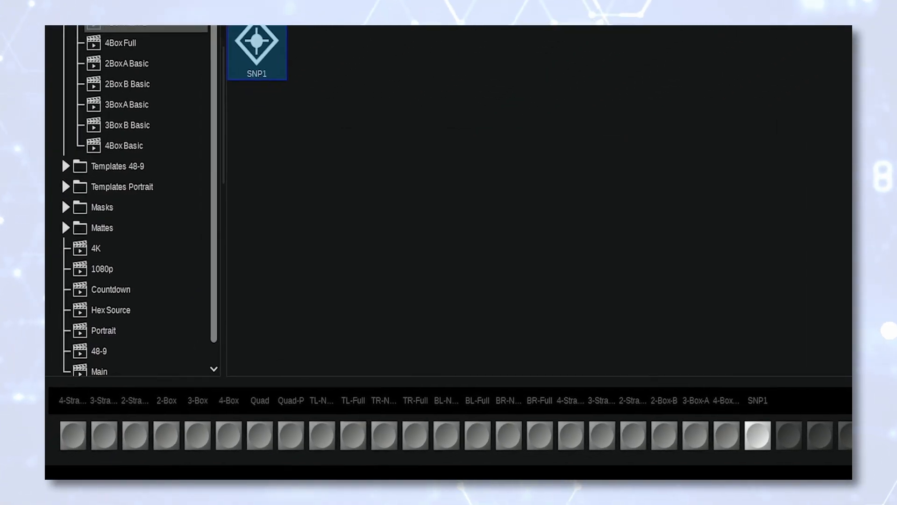
click(72, 434)
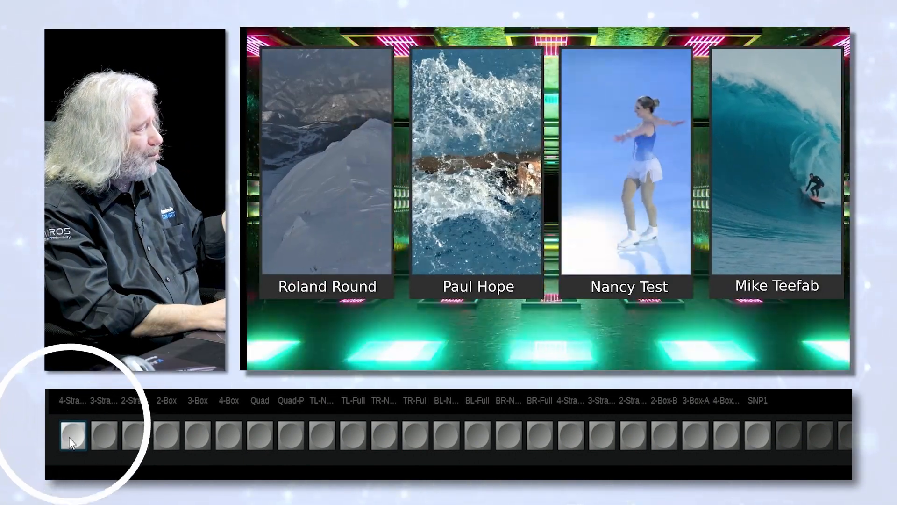
click(167, 435)
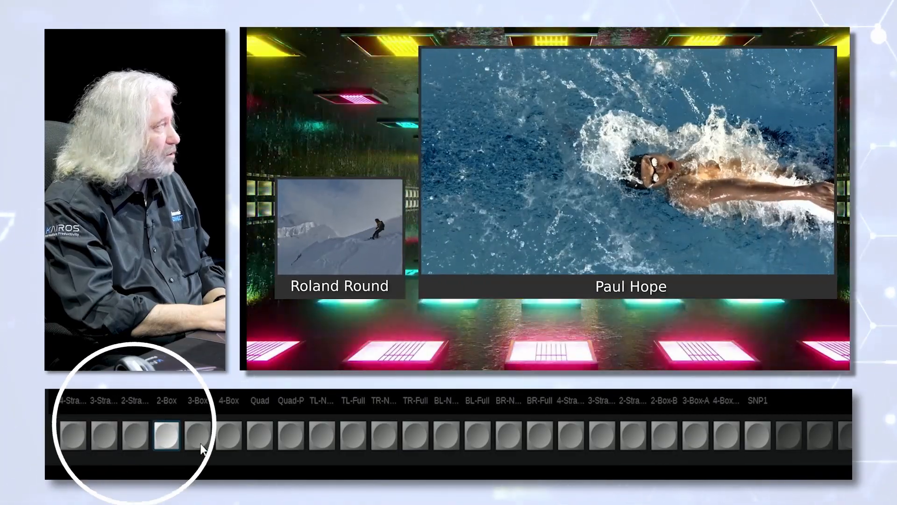
click(228, 434)
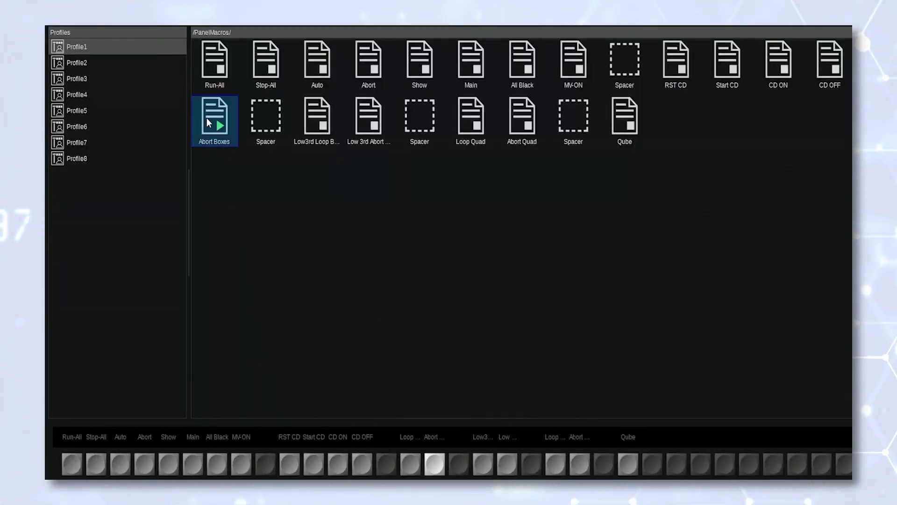
mouse_move(486, 469)
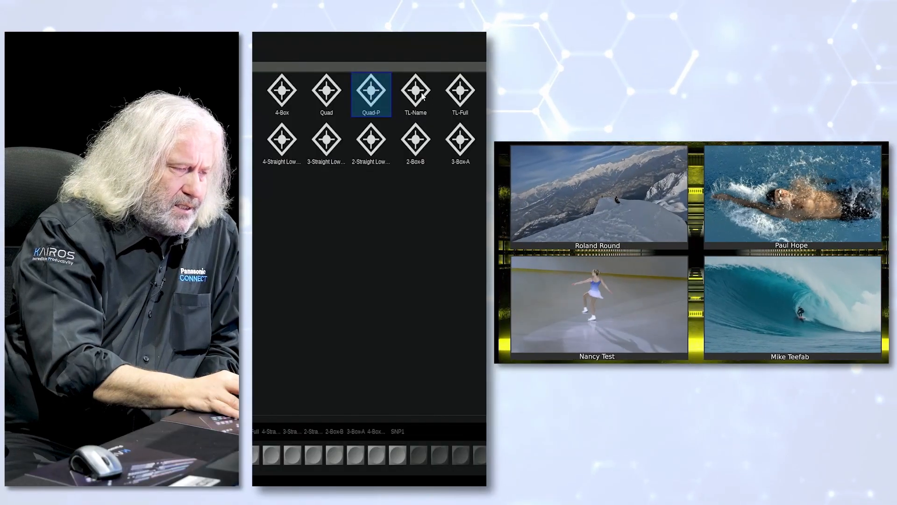
Recall Quad-P then TL-Name so Roland Round fills the output, returning to the macro list.
click(415, 92)
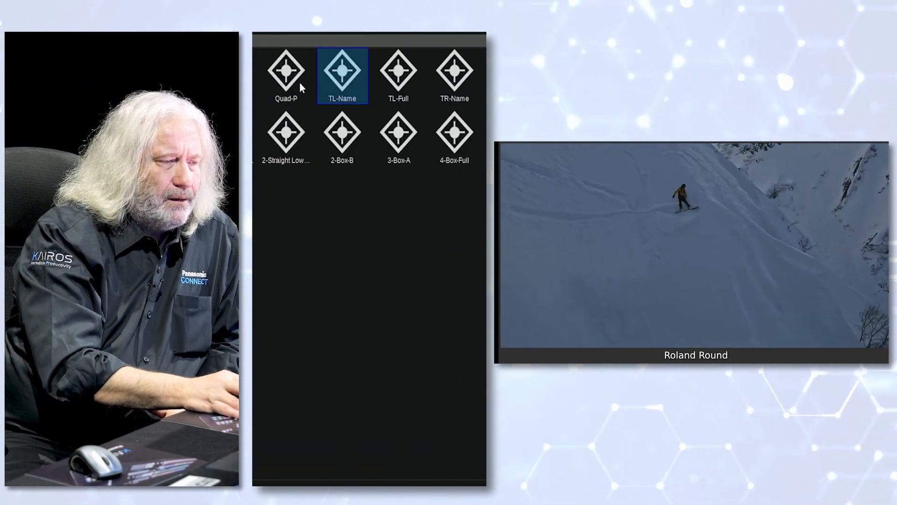
click(286, 70)
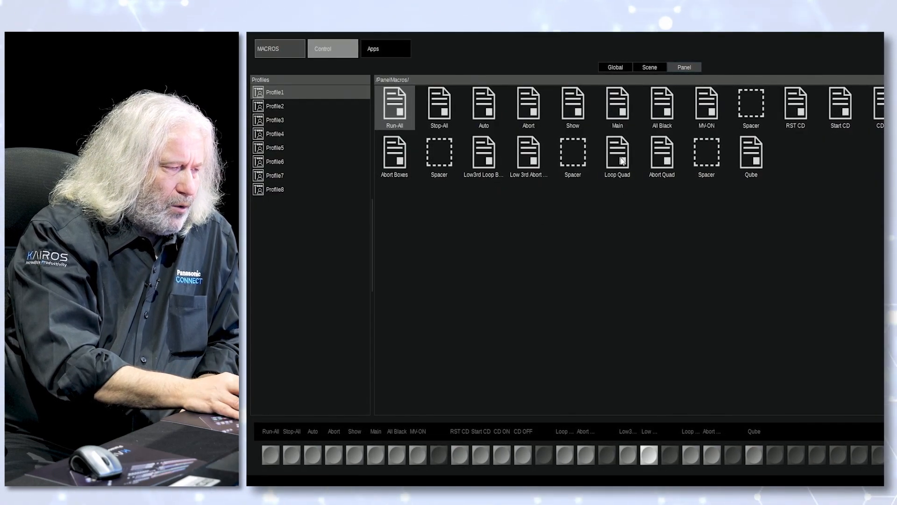
Run the Loop Quad macro so the four-box layout plays on the virtual set wall.
click(617, 154)
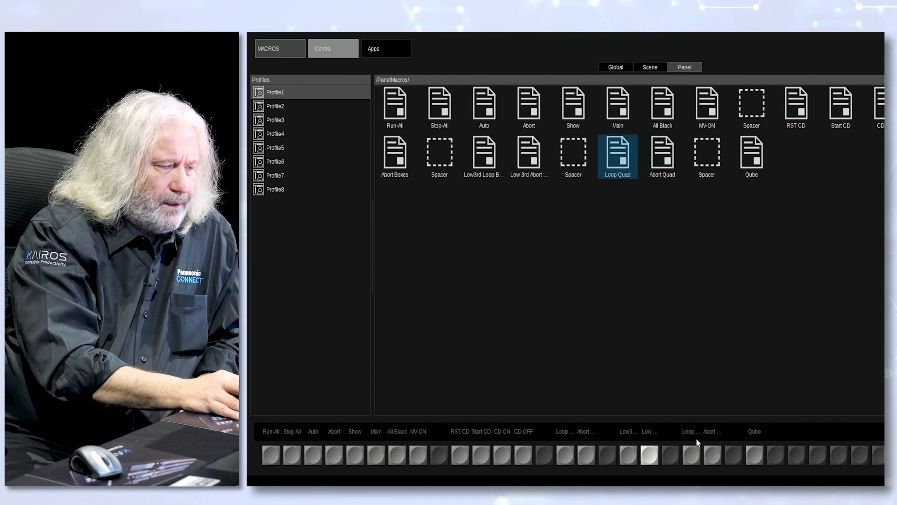
click(697, 454)
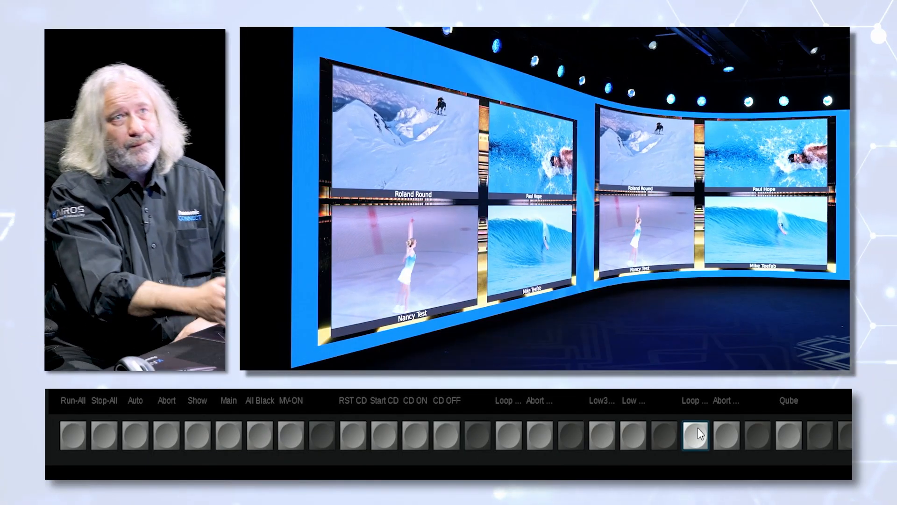